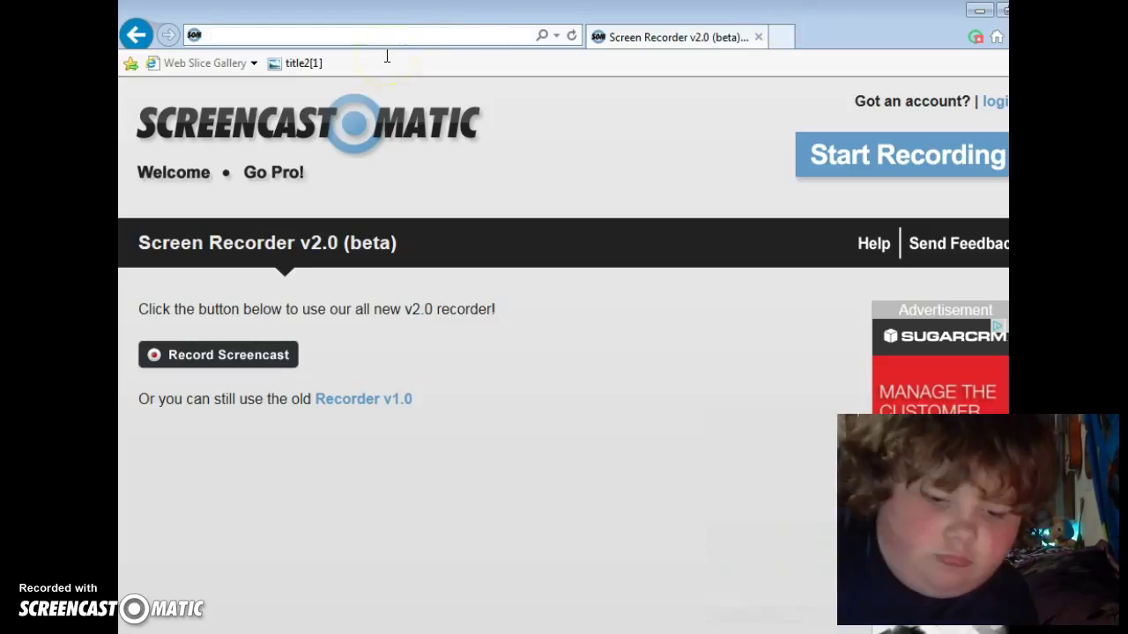
type("s")
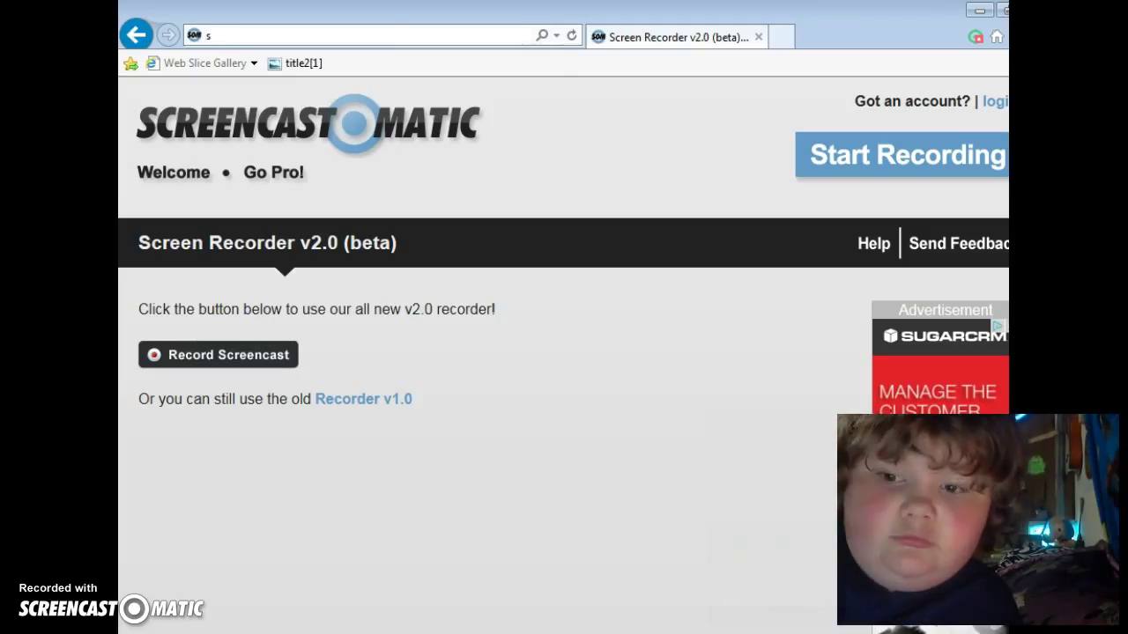
type("cottgames.com/")
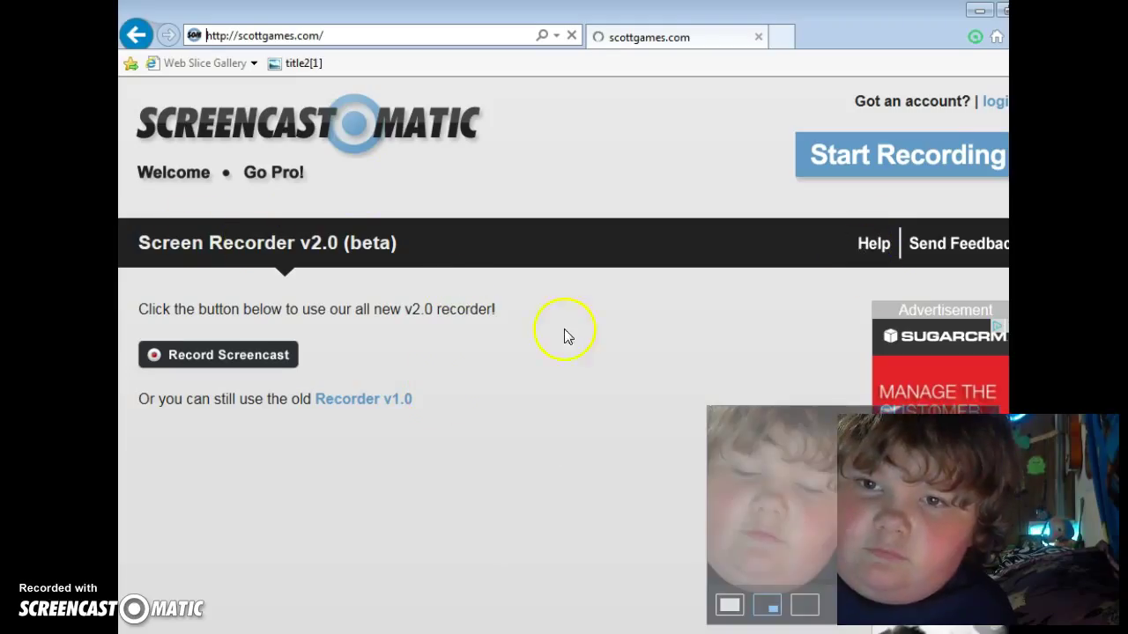
mouse_move(504, 215)
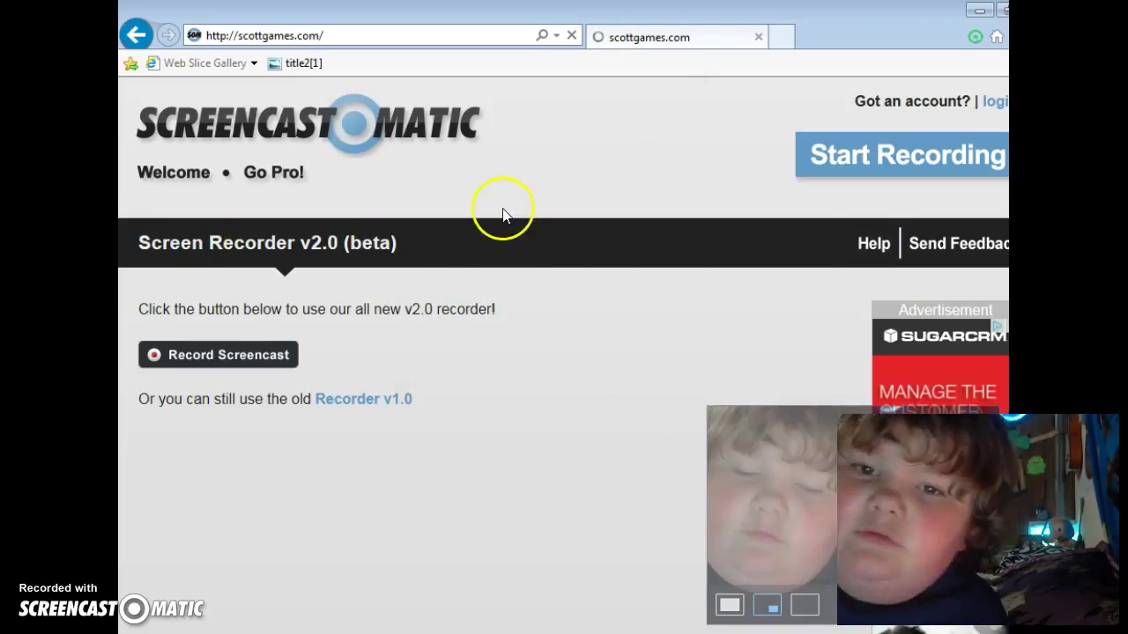
mouse_move(414, 339)
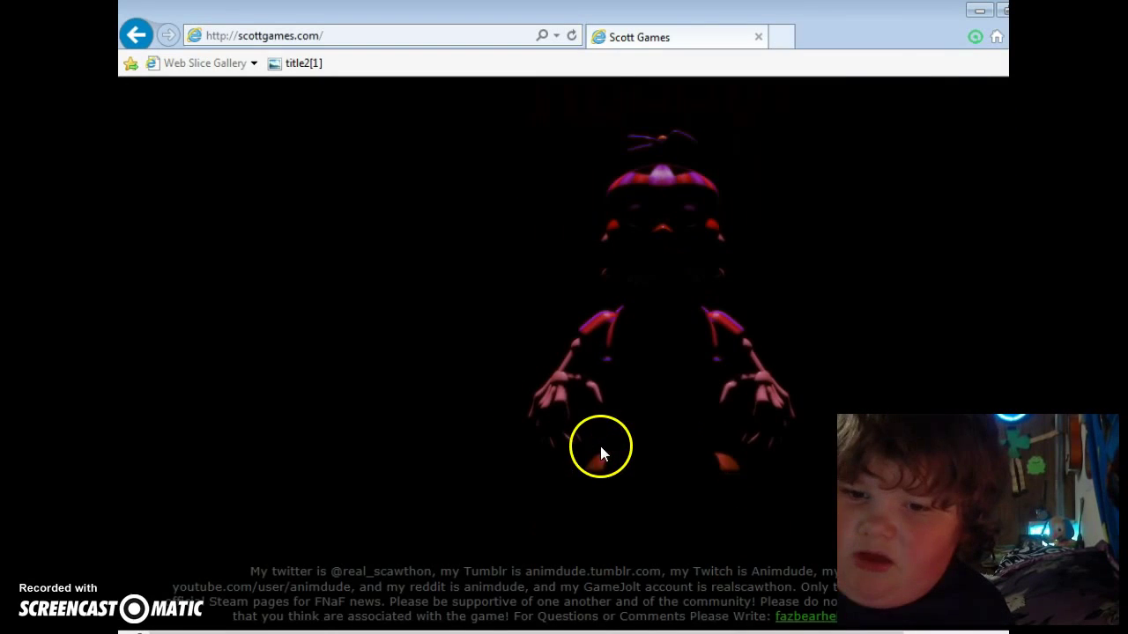
mouse_move(872, 377)
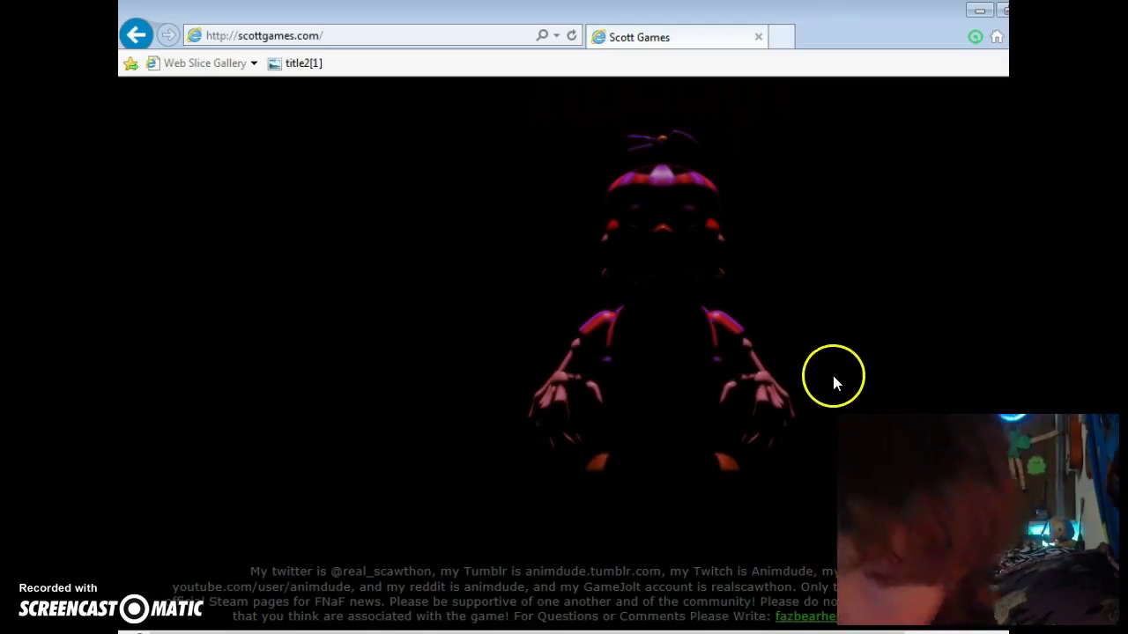
mouse_move(831, 368)
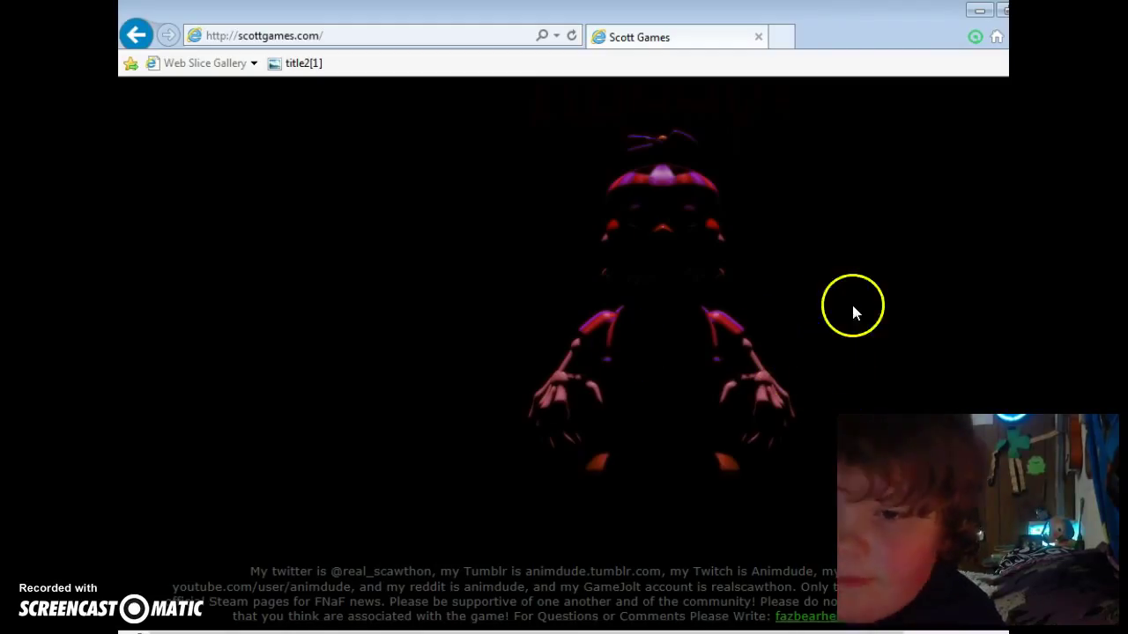
mouse_move(568, 467)
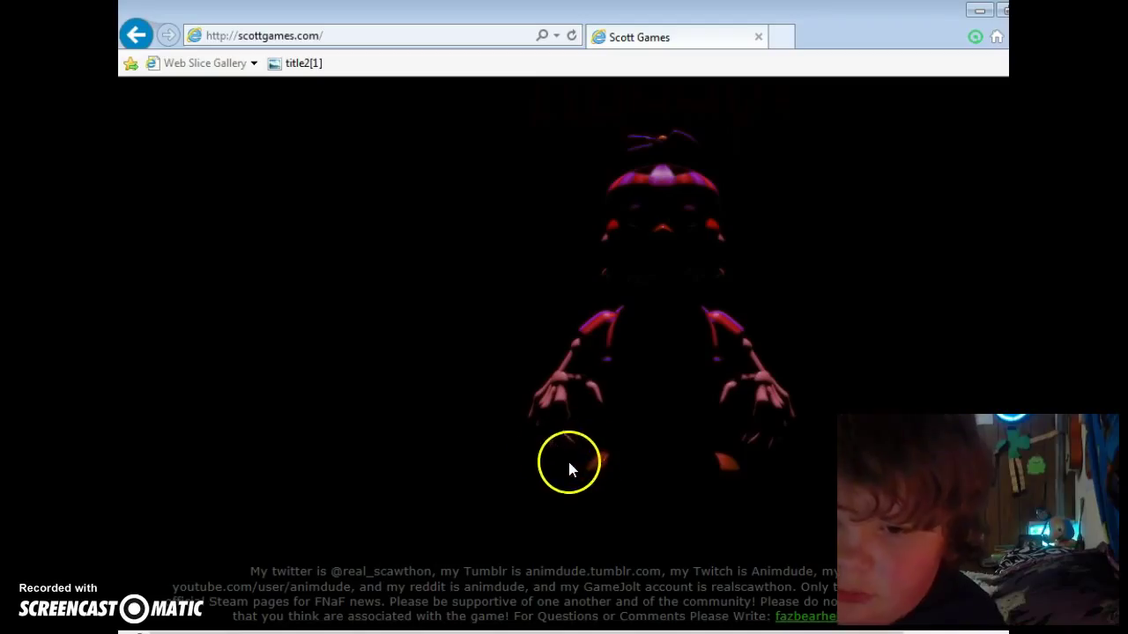
mouse_move(671, 335)
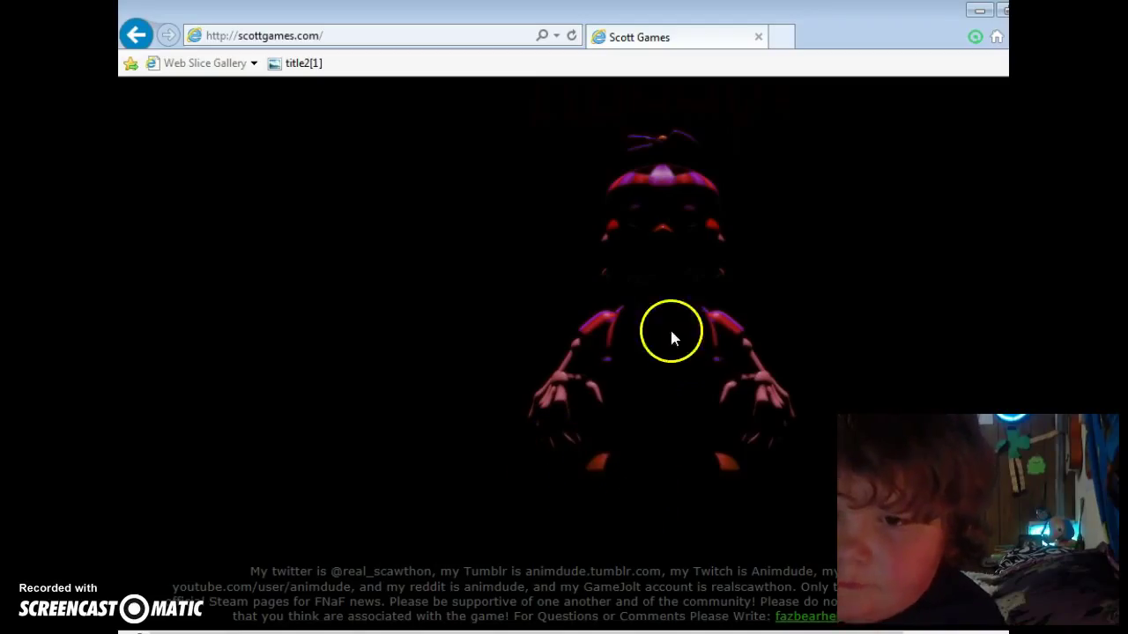
mouse_move(656, 290)
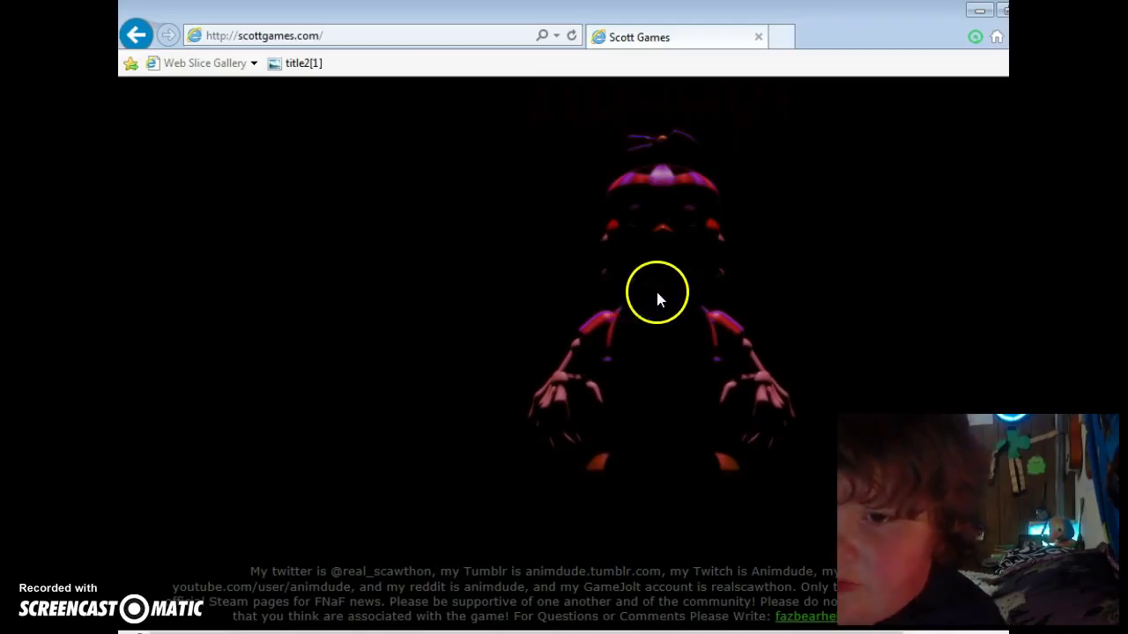
mouse_move(652, 243)
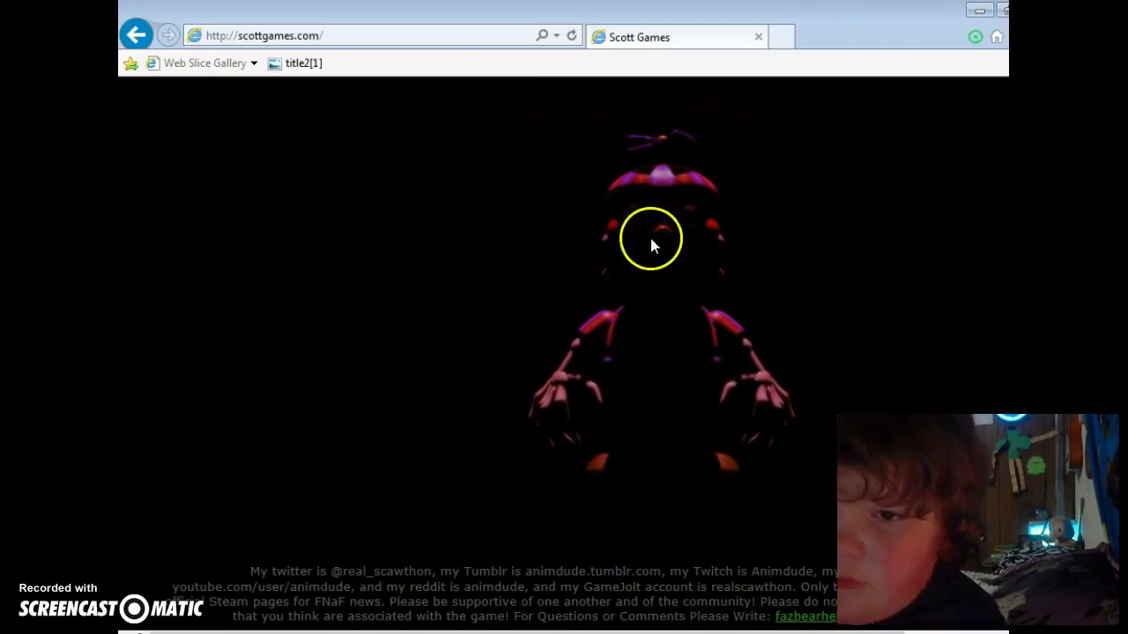
mouse_move(787, 330)
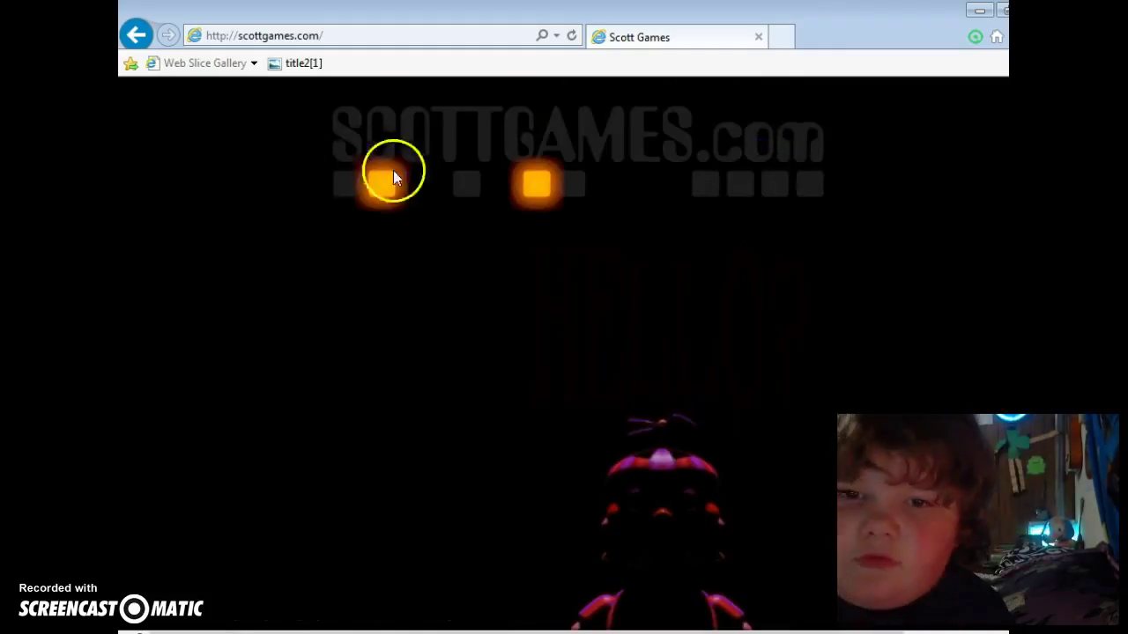
mouse_move(333, 169)
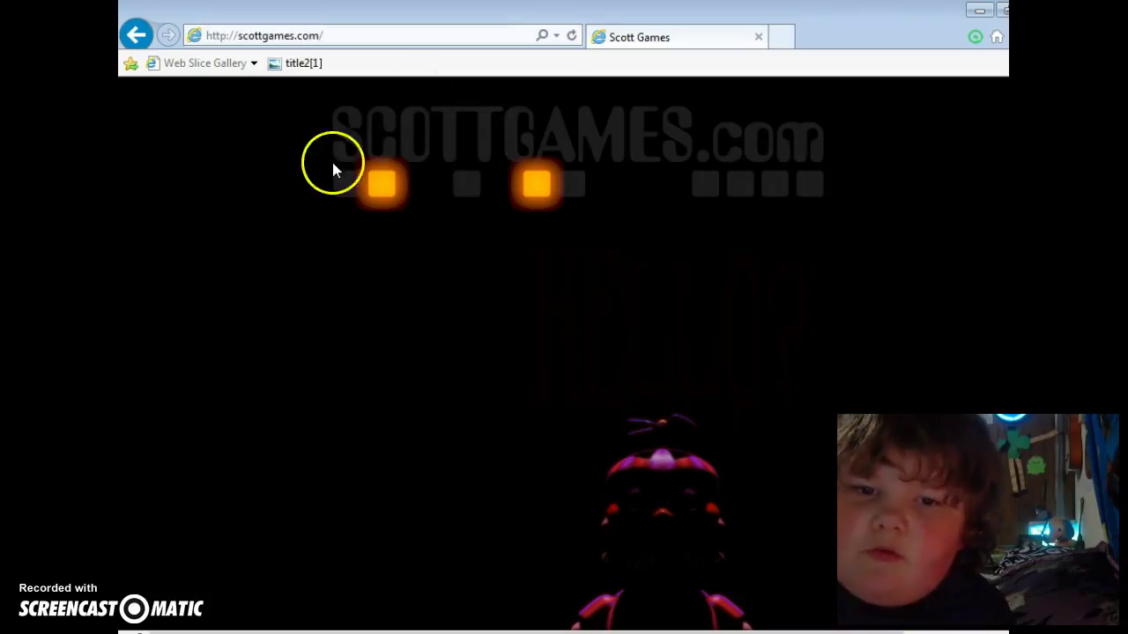
mouse_move(461, 185)
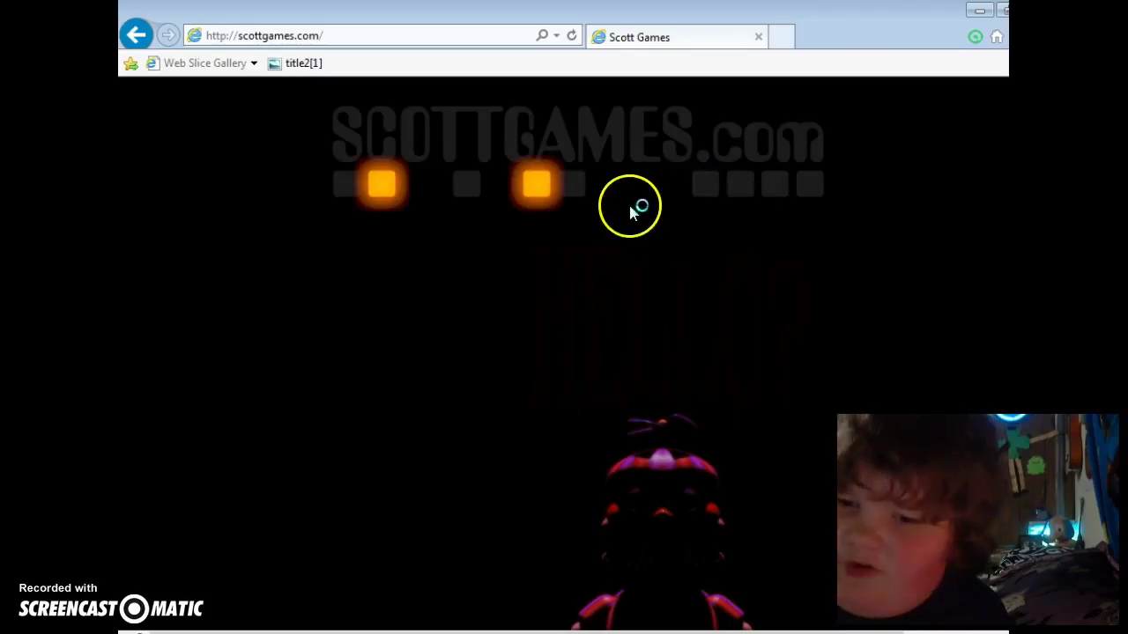
scroll("down", 3)
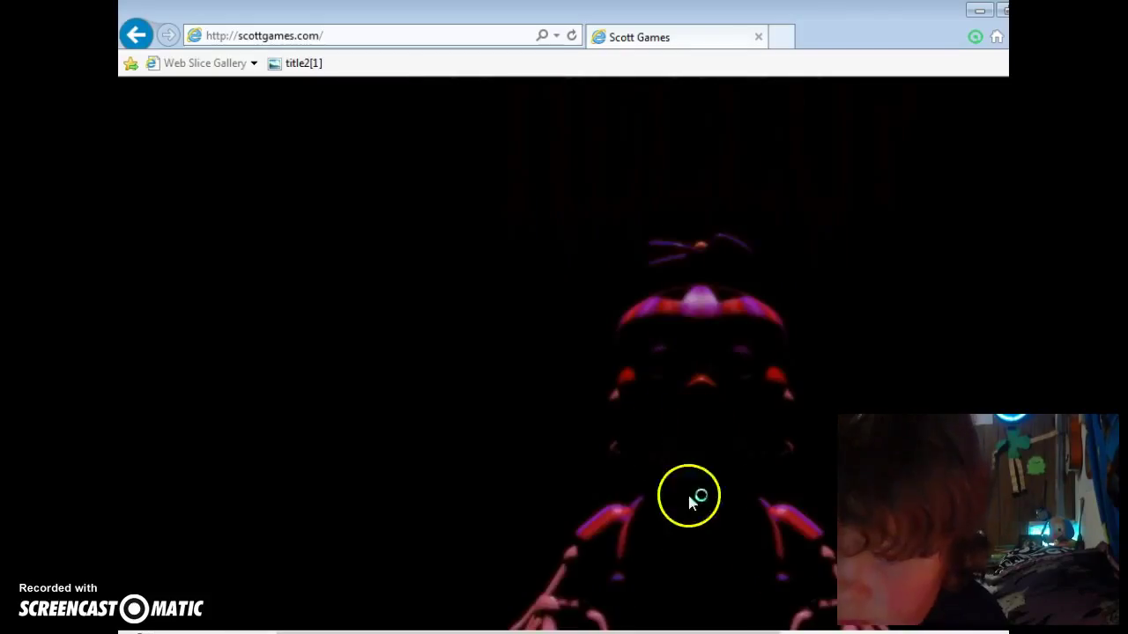
mouse_move(640, 465)
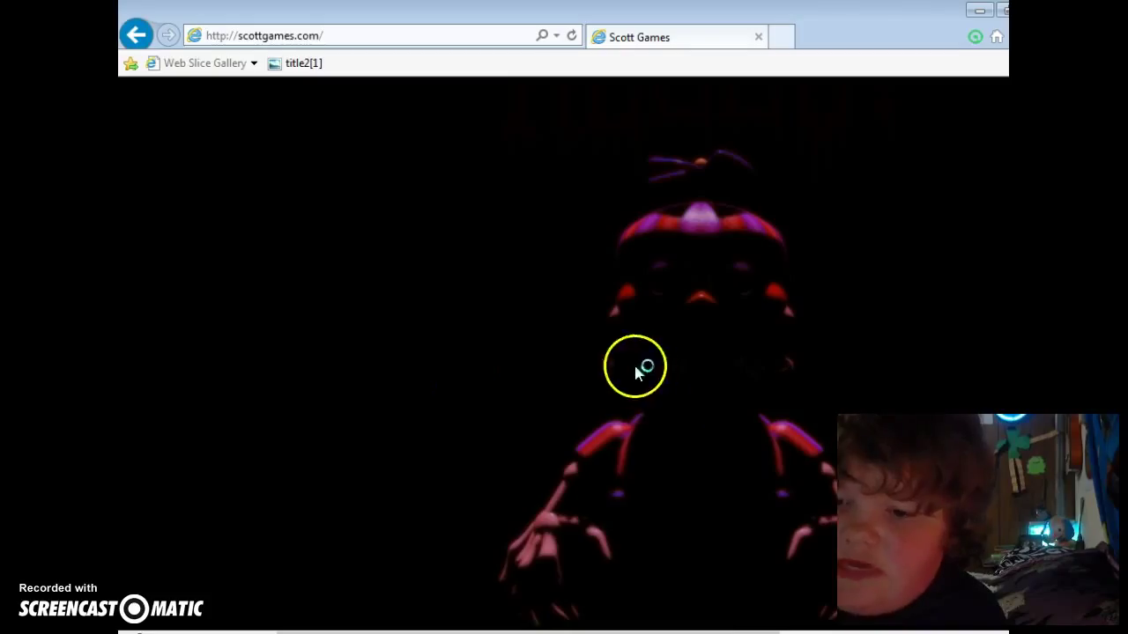
mouse_move(635, 489)
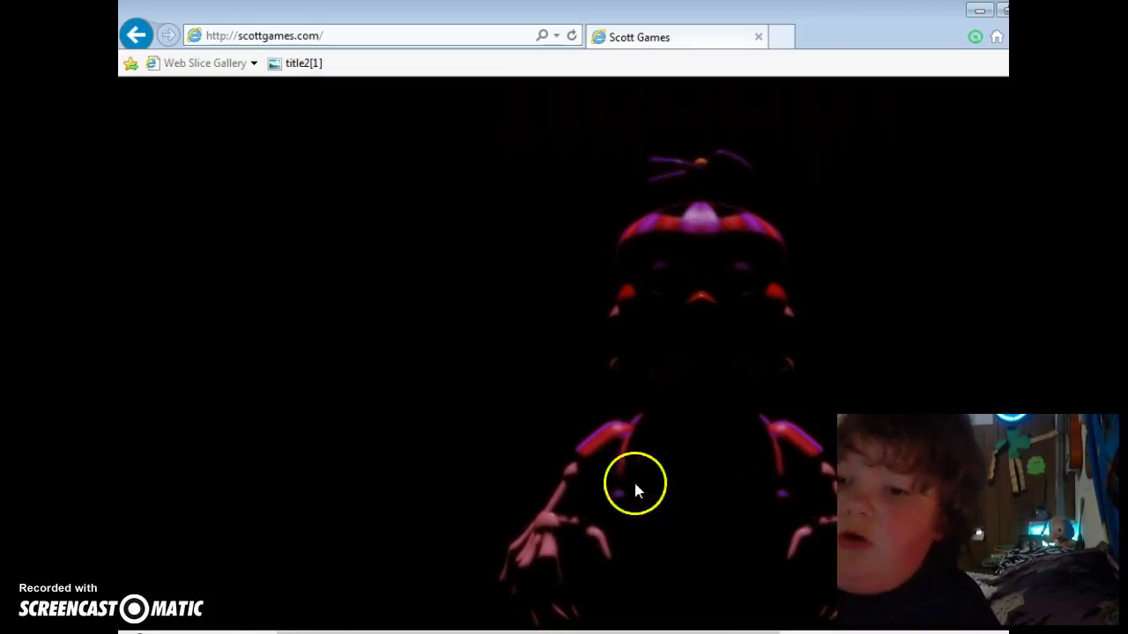